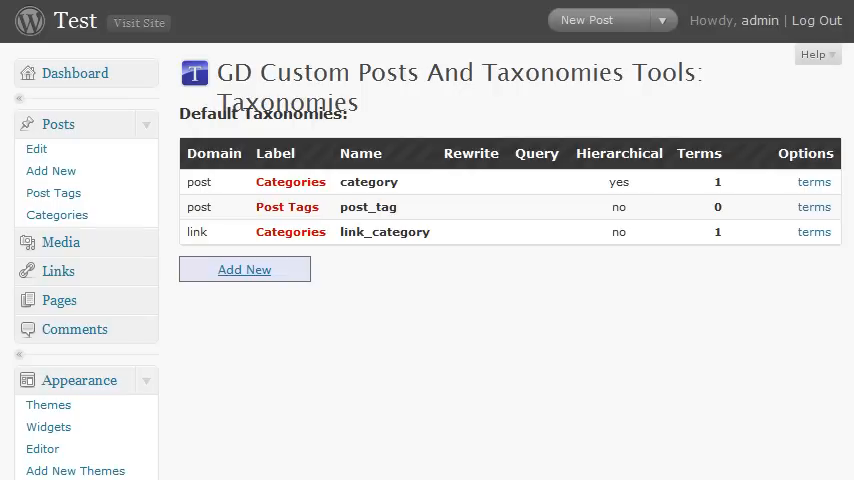
mouse_move(230, 48)
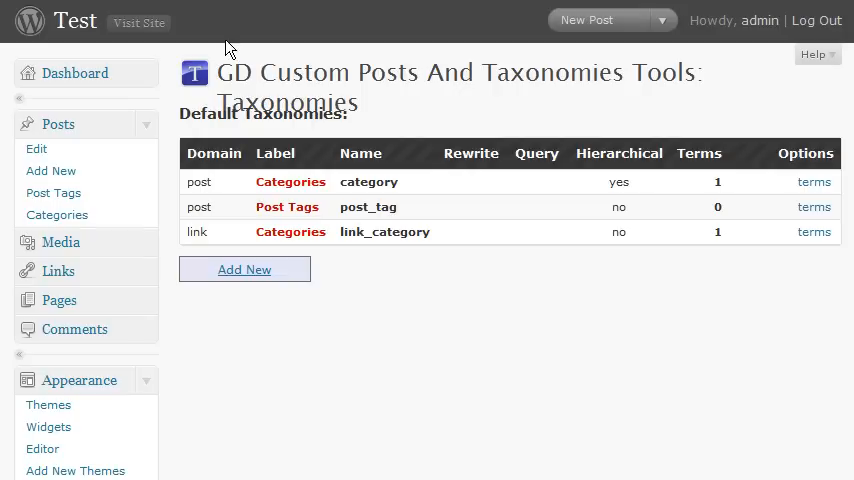
mouse_move(348, 193)
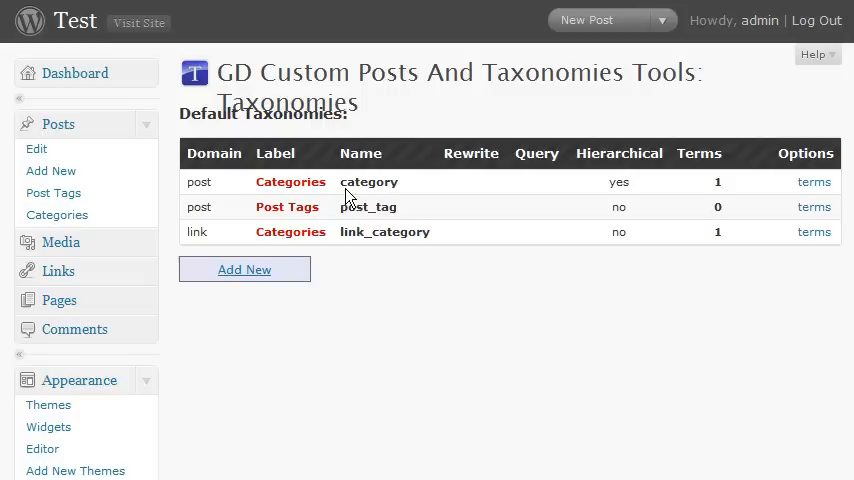
mouse_move(345, 190)
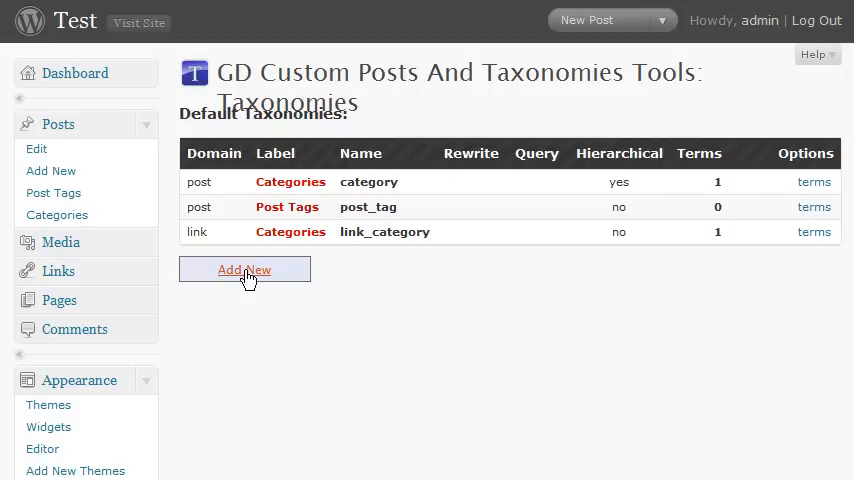
Add a taxonomy named 'food-group' labelled 'Food Group', then return to the taxonomy list.
click(244, 270)
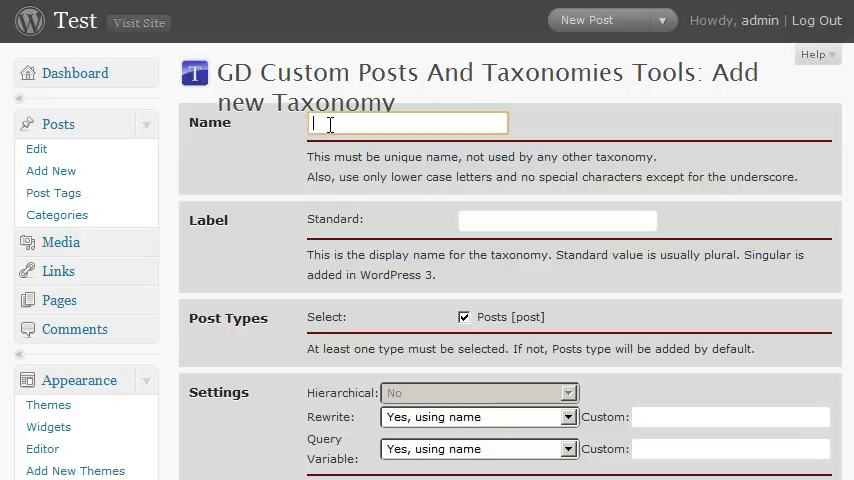
text(food)
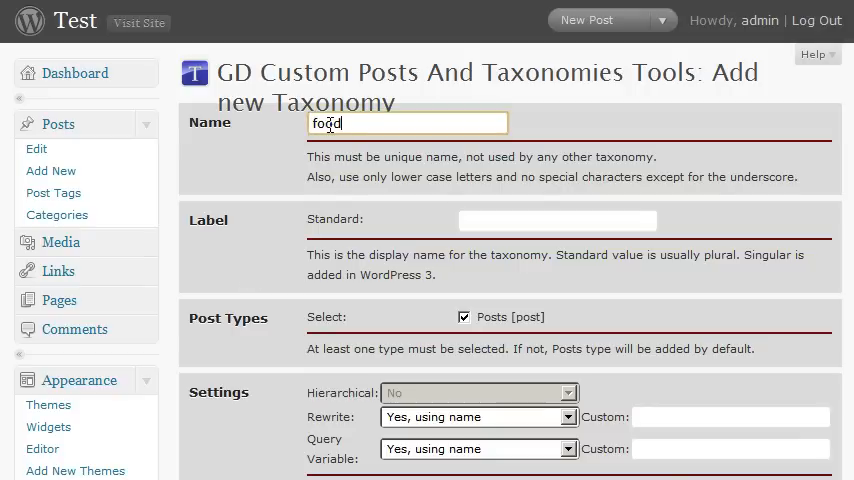
text(-group)
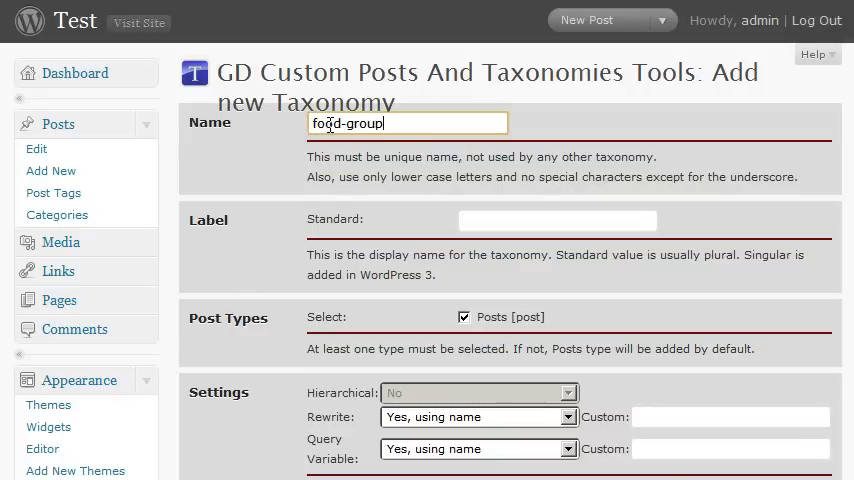
text(Food)
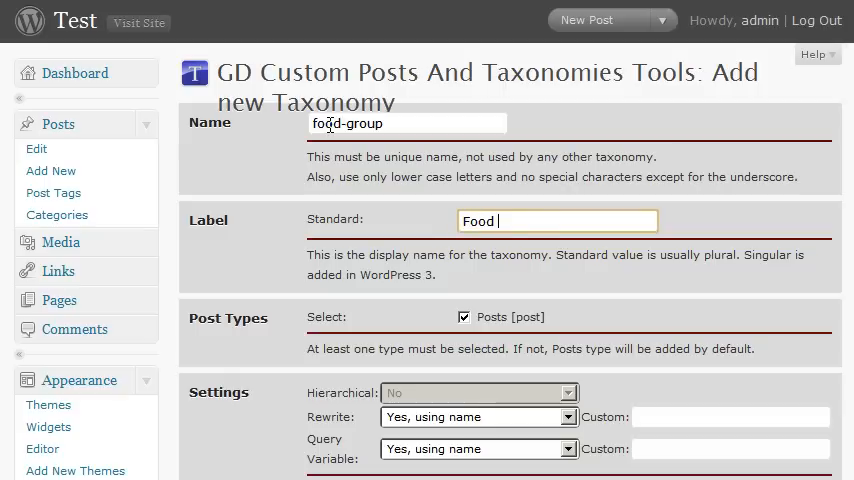
text(Group)
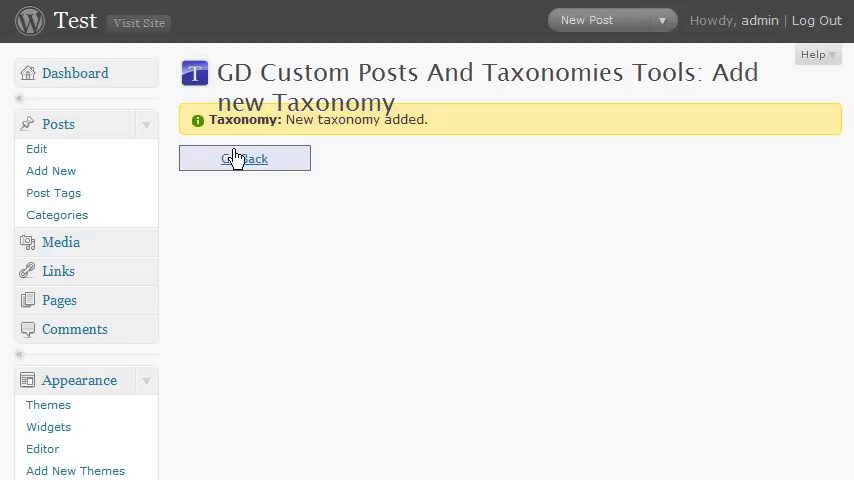
click(244, 158)
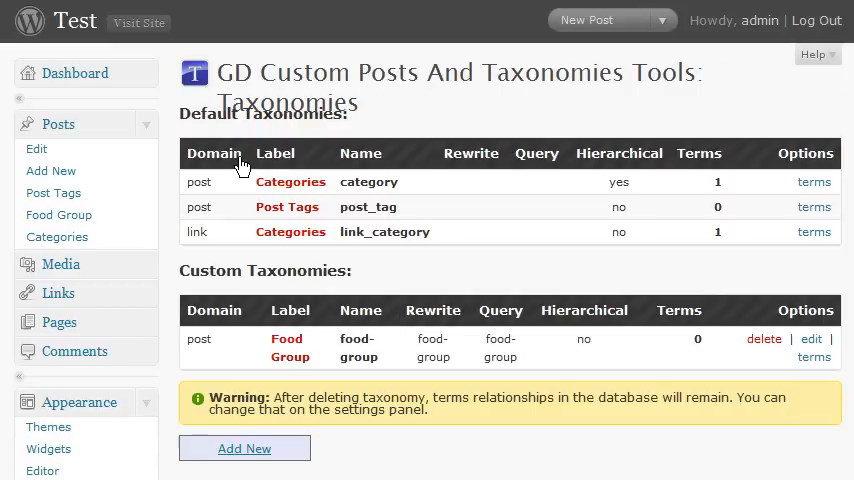
mouse_move(50, 170)
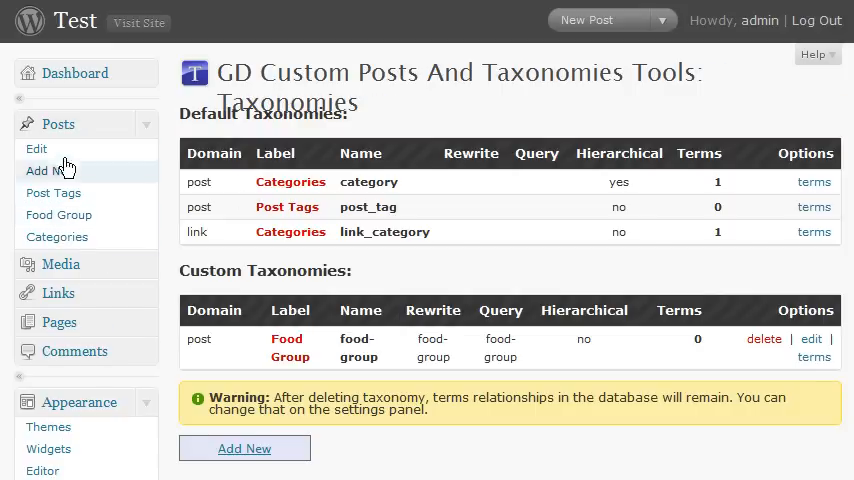
mouse_move(58, 215)
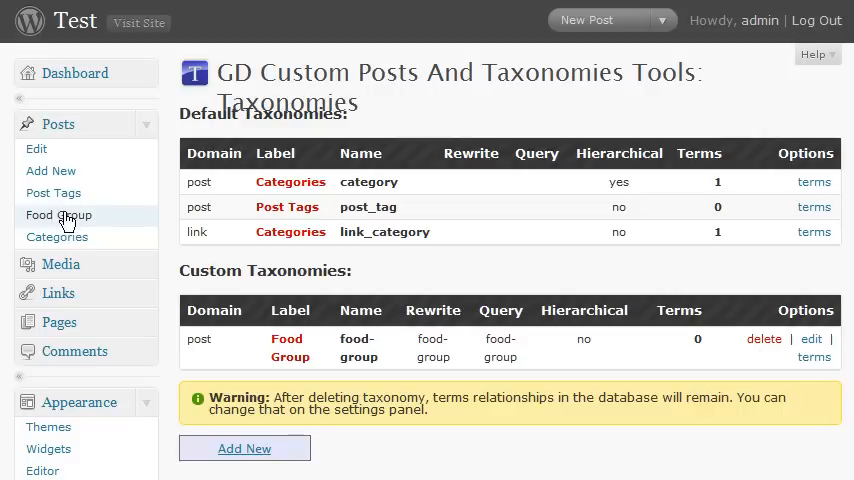
mouse_move(36, 149)
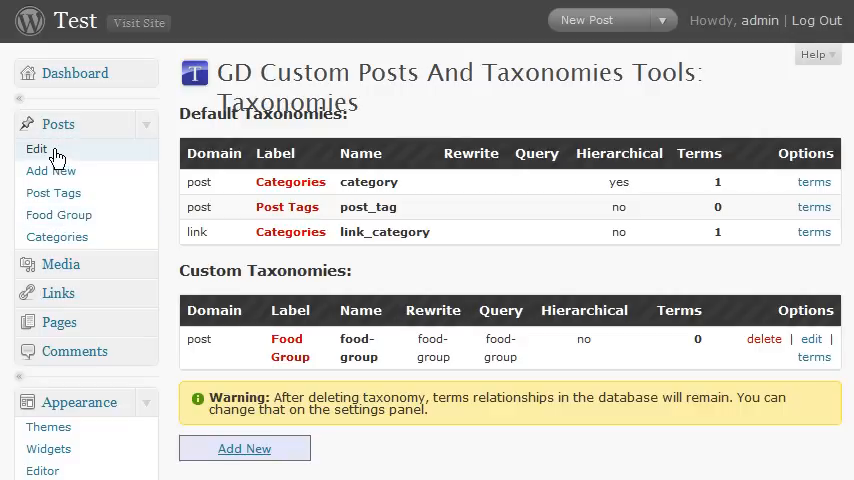
Open the Orange post, add 'Fruit' in the Food Group box, and update the post.
click(36, 149)
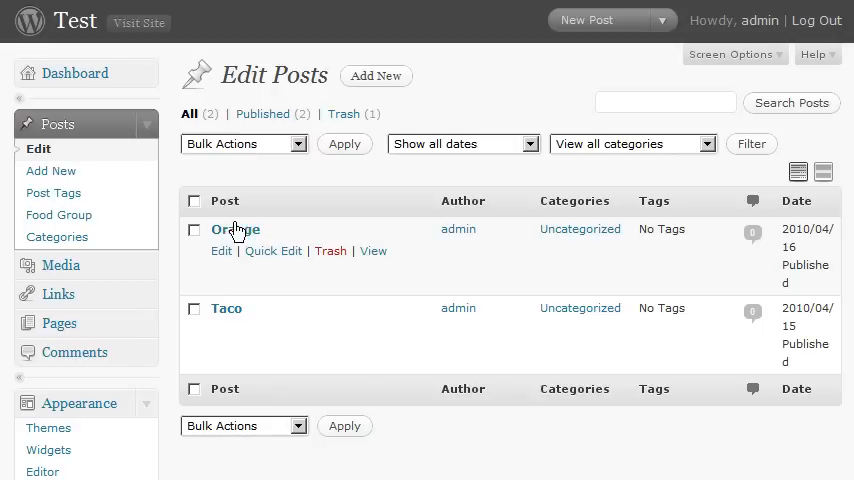
mouse_move(222, 251)
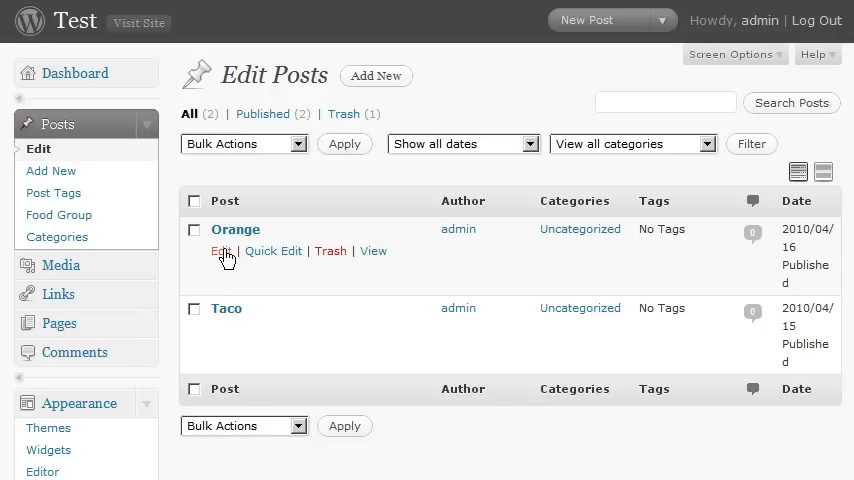
click(221, 251)
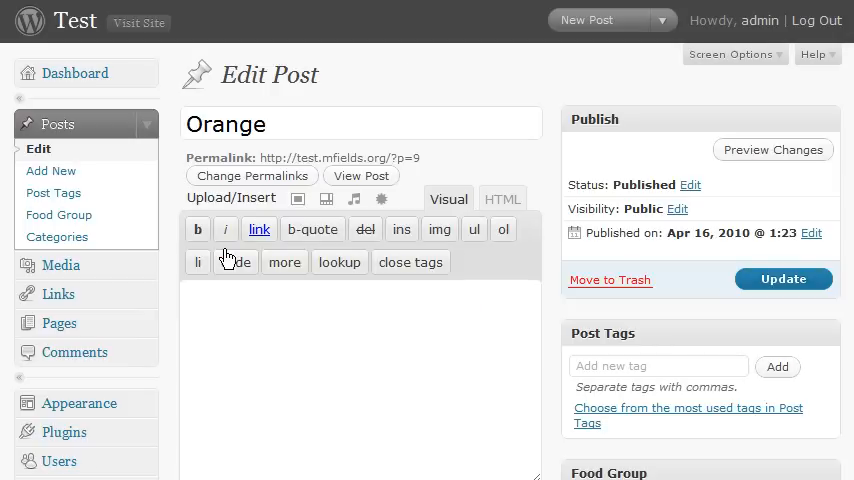
click(448, 198)
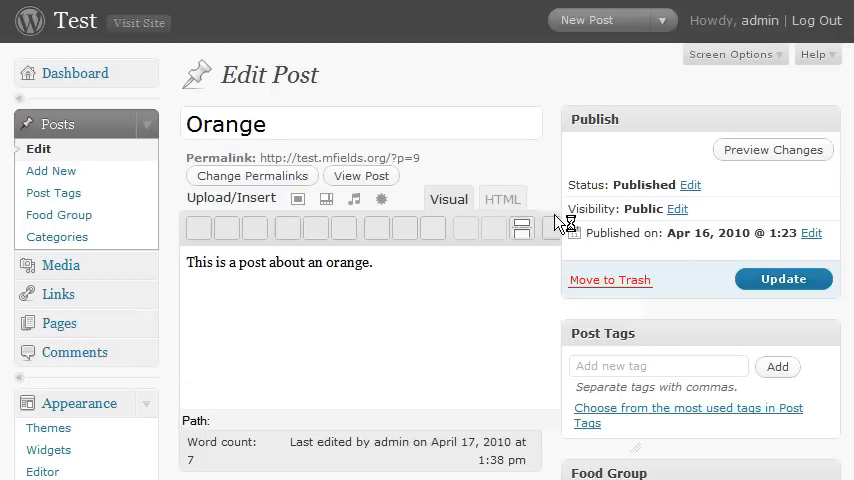
scroll(down, 3)
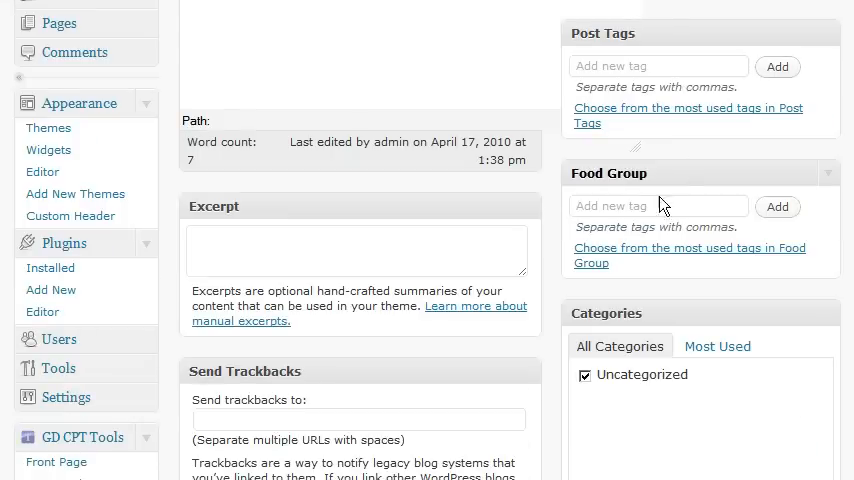
text(F)
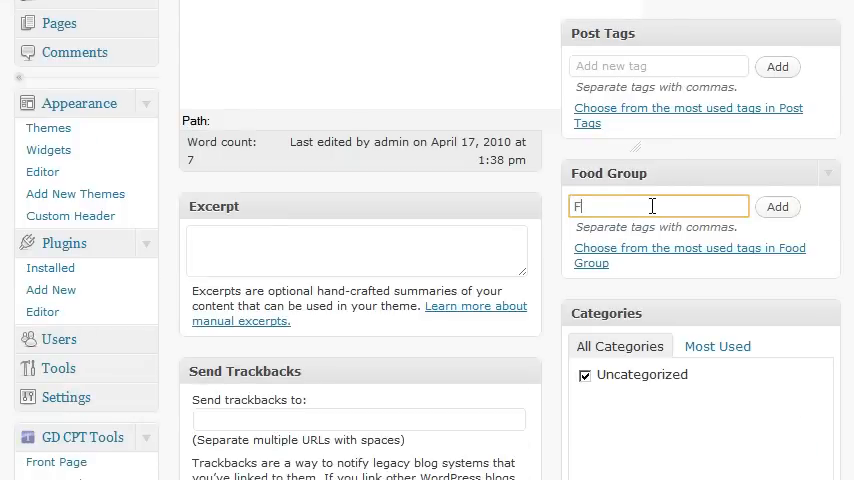
text(ruit)
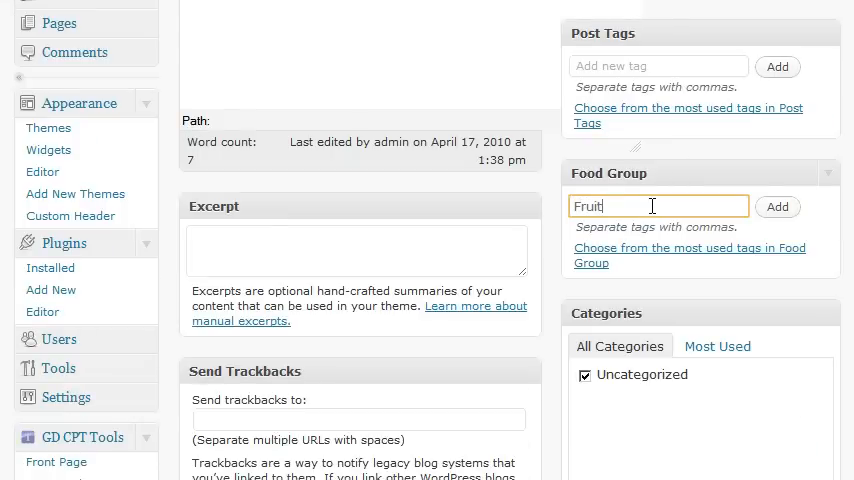
mouse_move(777, 207)
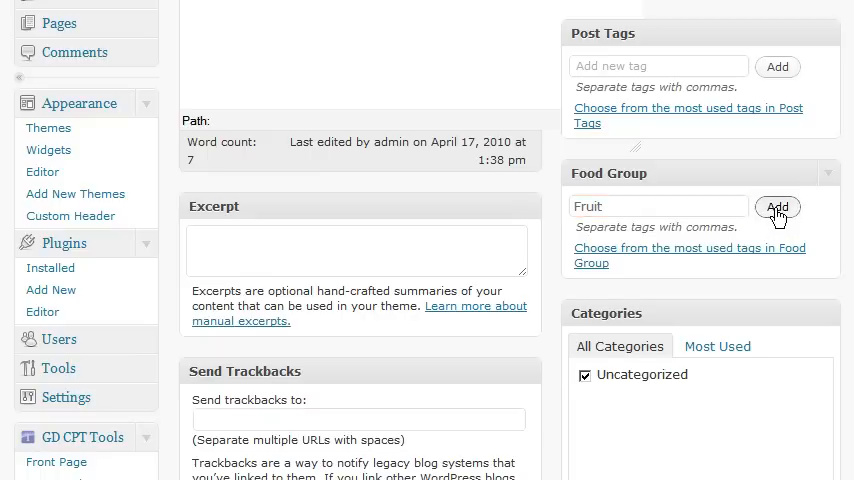
click(777, 207)
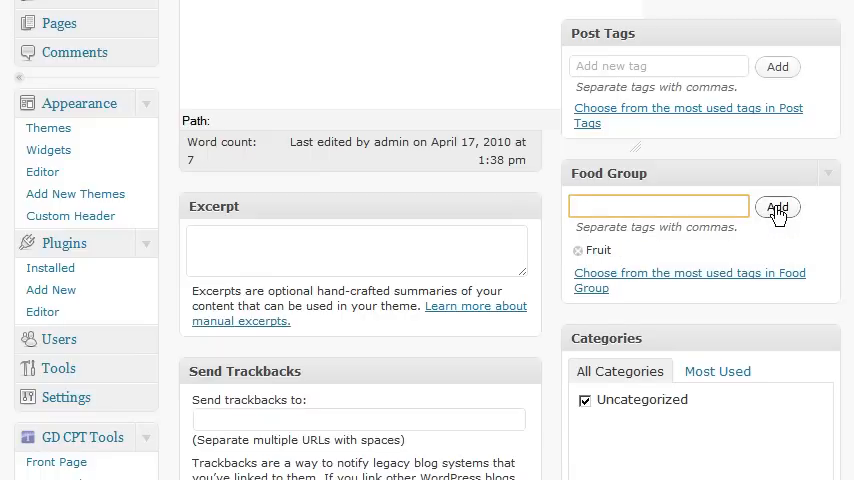
scroll(up, 3)
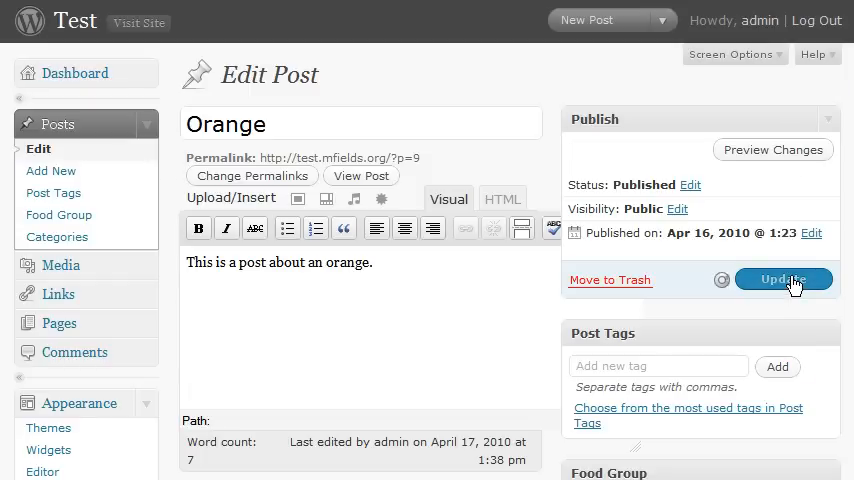
click(783, 279)
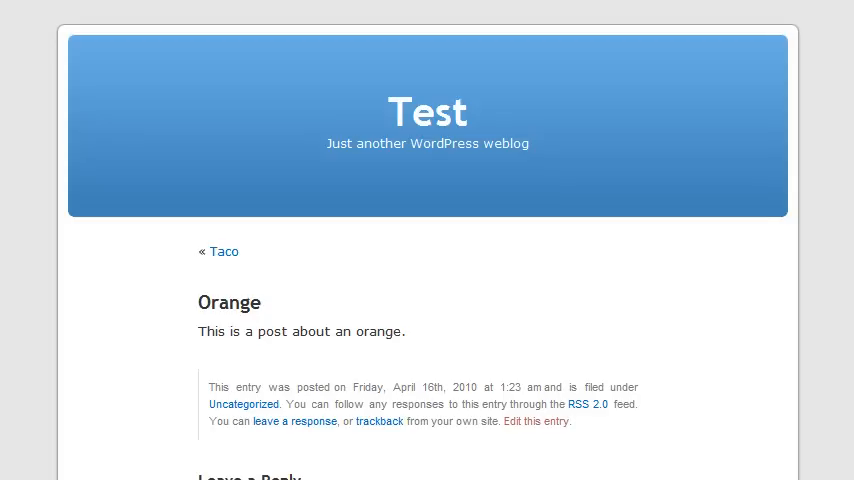
Reopen the Orange post editor and scroll to the Food Group box showing 'fruit'.
click(534, 421)
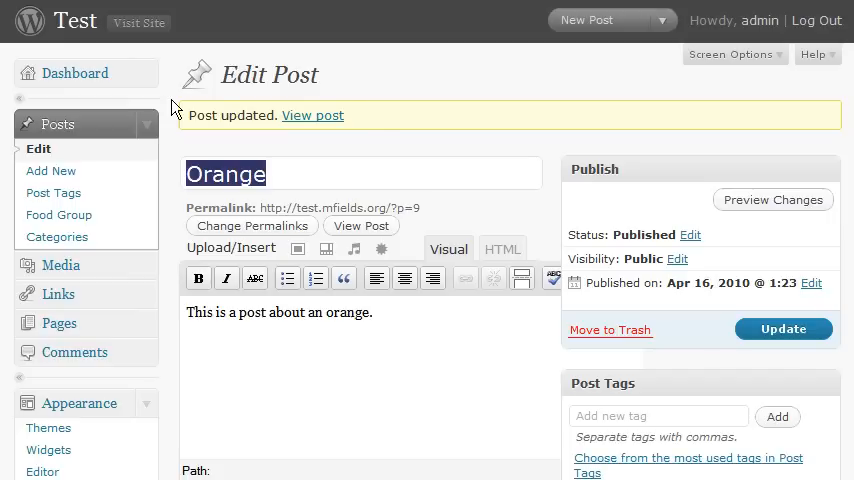
scroll(down, 3)
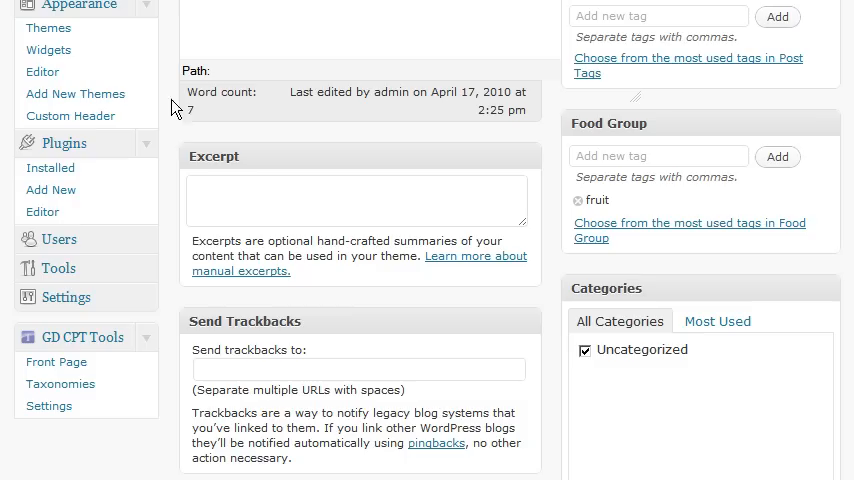
mouse_move(64, 143)
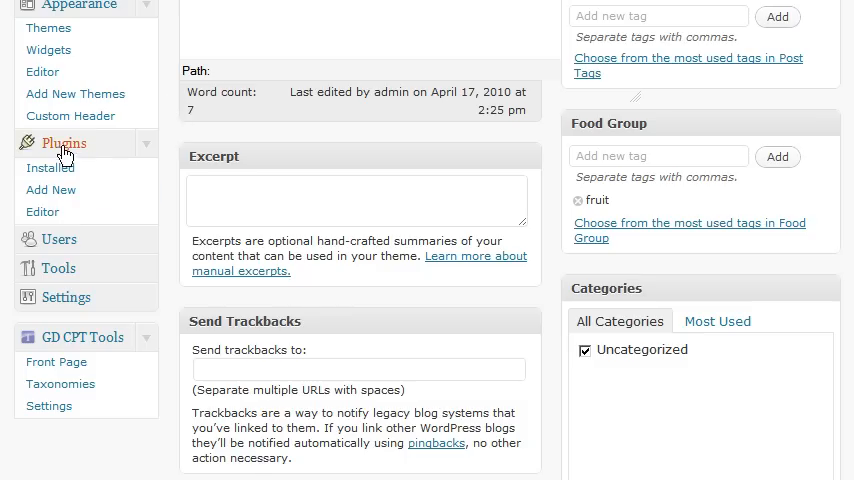
Activate the Taxonomy Terms List plugin and view the Orange post showing 'Food Group: fruit'.
click(63, 143)
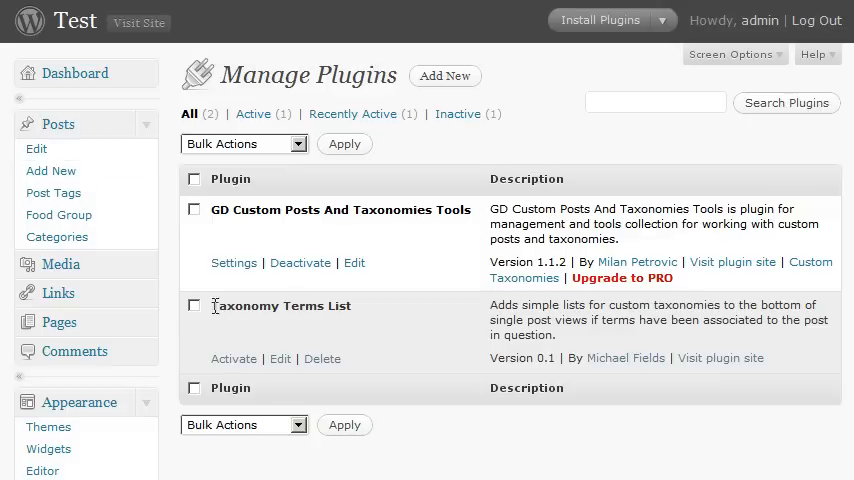
mouse_move(233, 358)
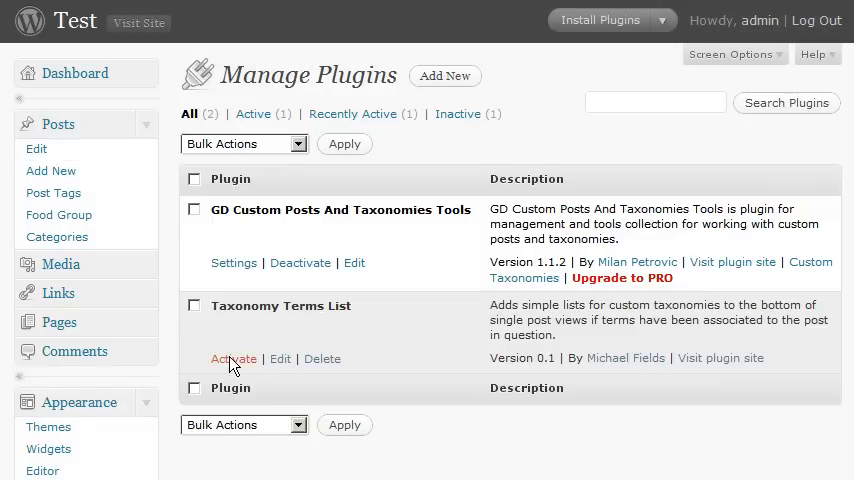
click(233, 358)
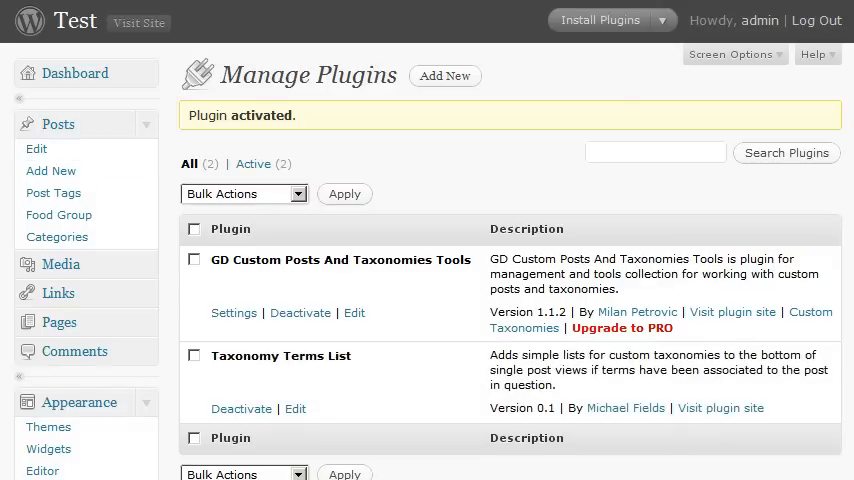
click(138, 23)
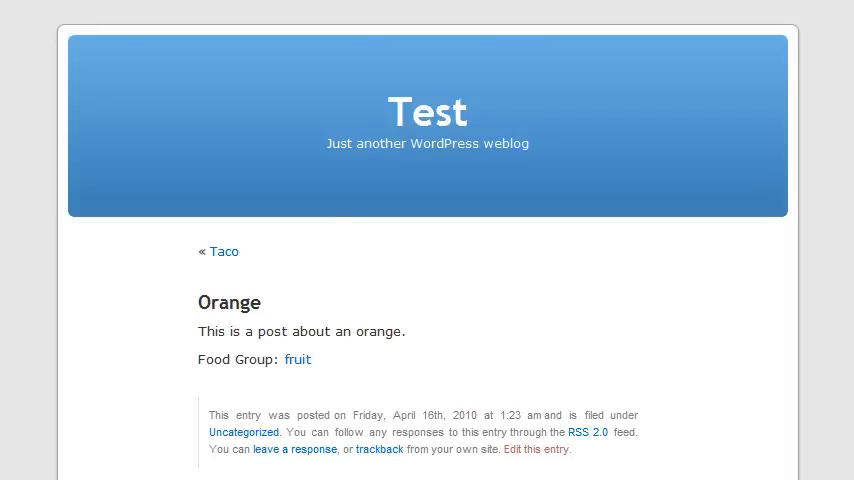
mouse_move(302, 364)
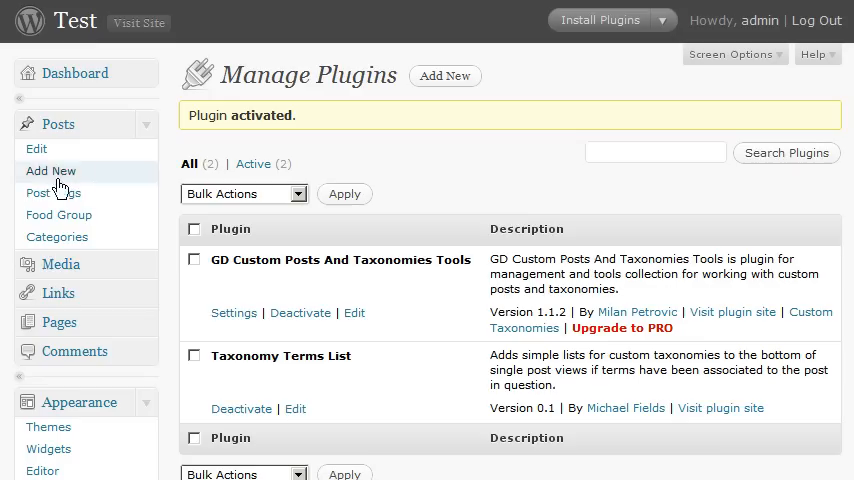
Open the Taco post, add Food Group terms 'Dairy, Meat, Grain', update, and view it.
click(36, 148)
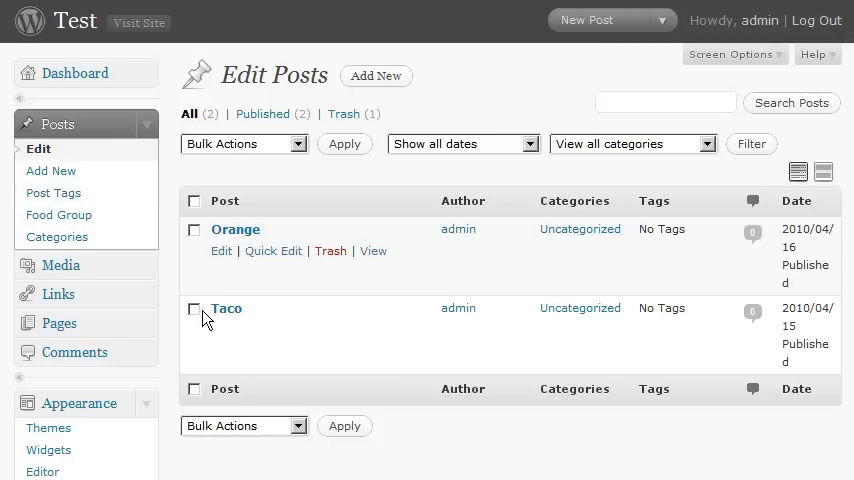
mouse_move(221, 330)
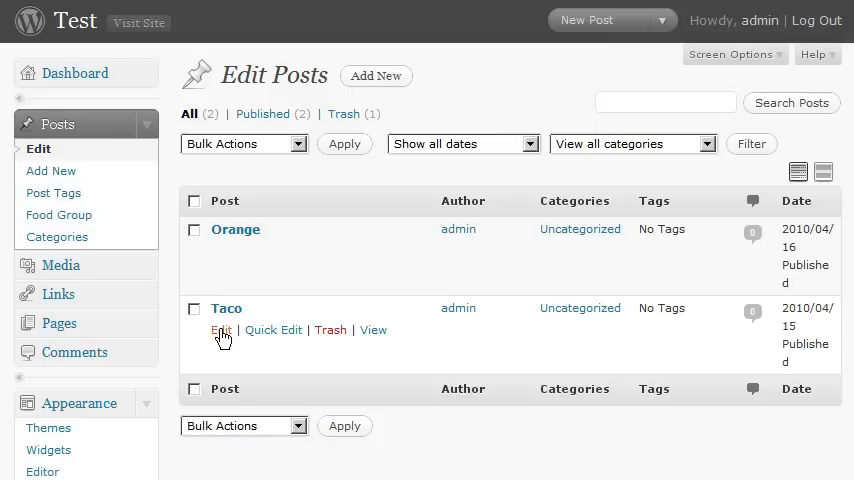
click(220, 330)
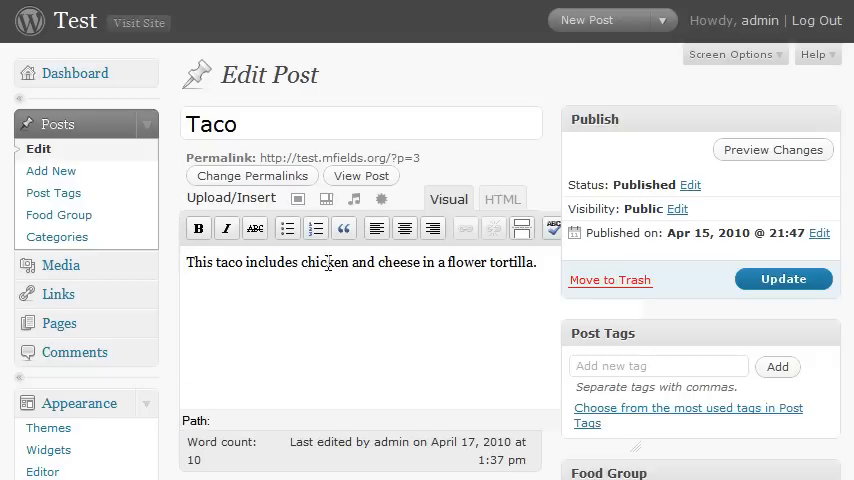
mouse_move(687, 338)
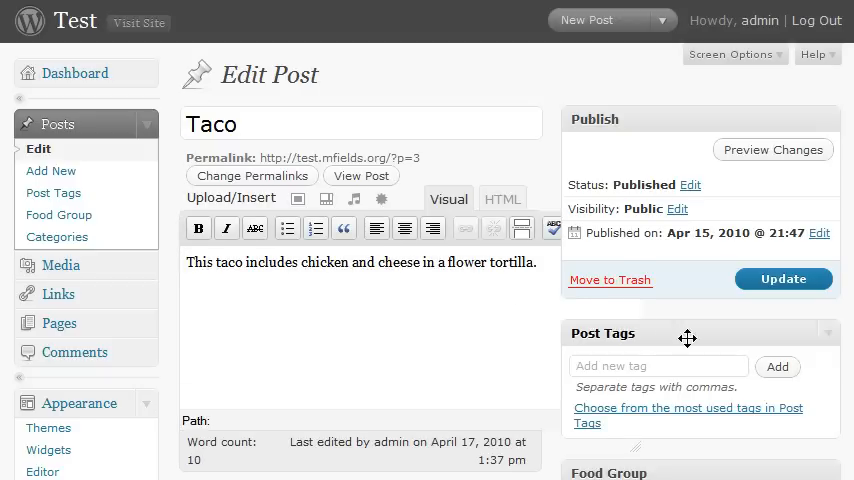
scroll(down, 3)
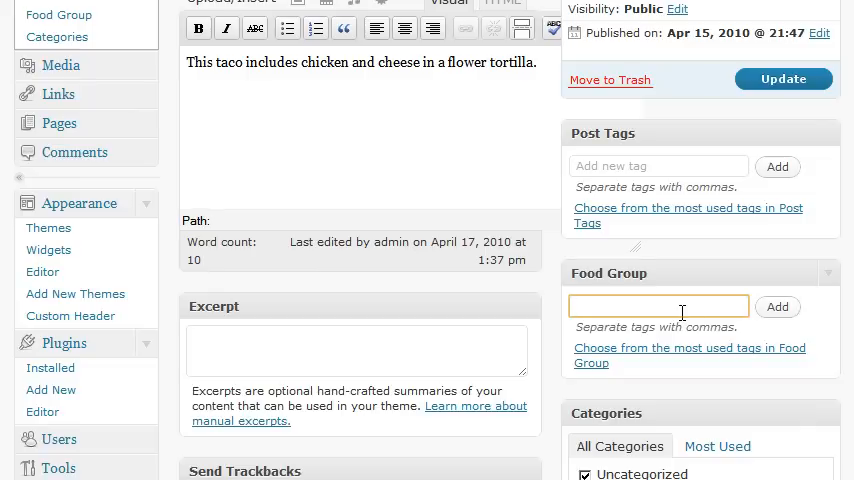
text(Dairy)
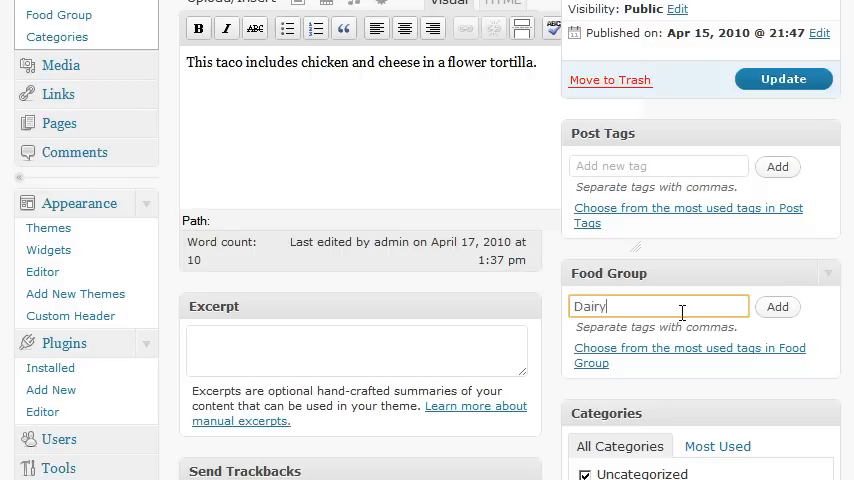
text(, Meat,)
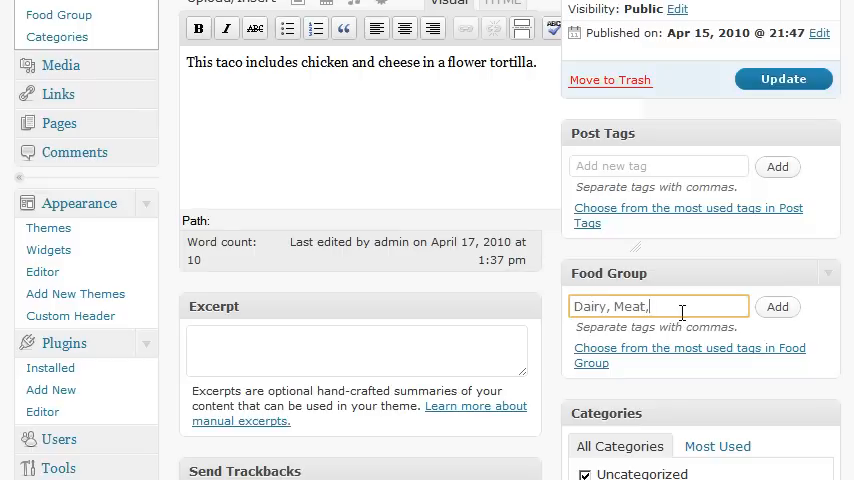
text(Grain)
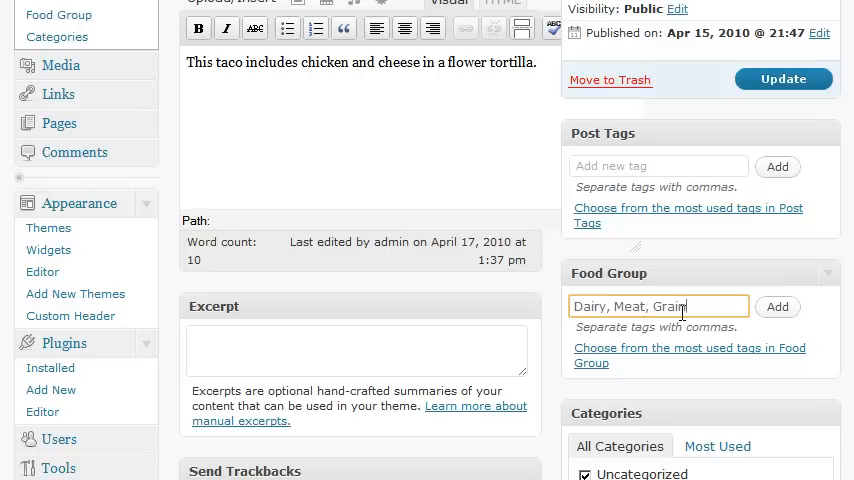
click(778, 307)
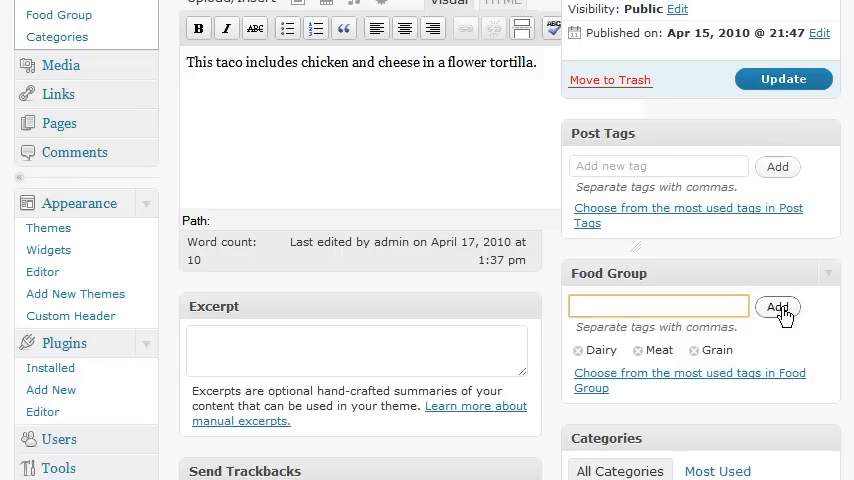
click(783, 79)
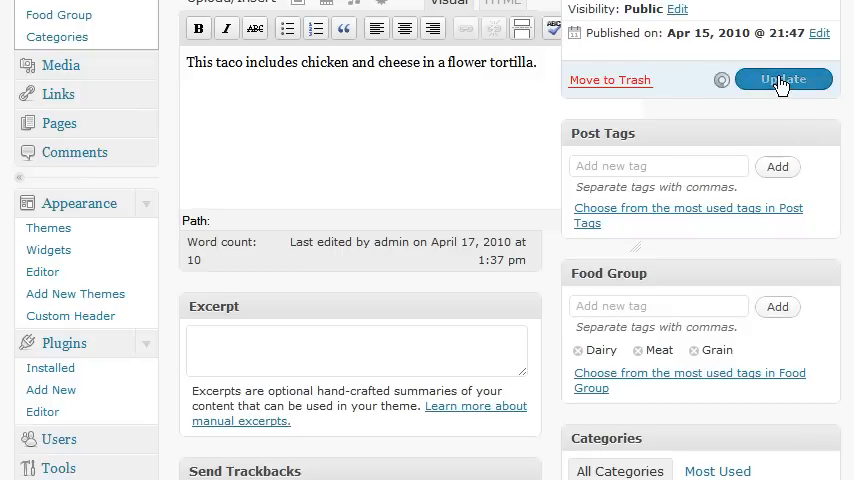
click(783, 79)
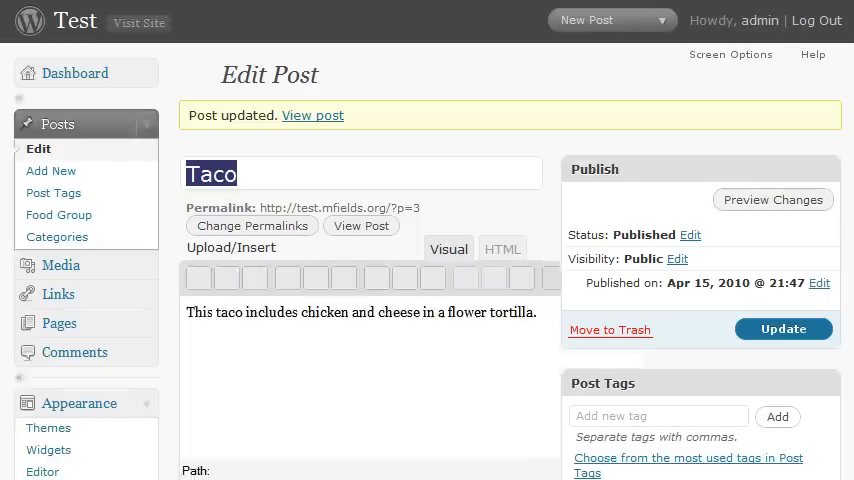
click(312, 115)
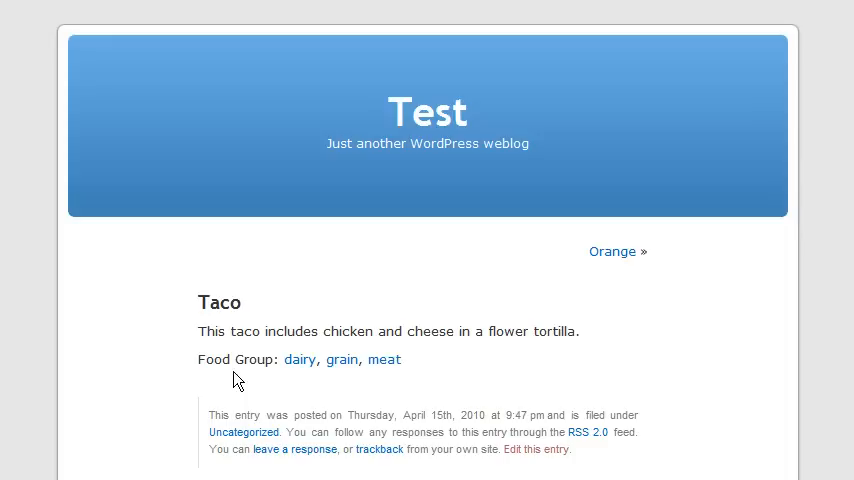
mouse_move(298, 362)
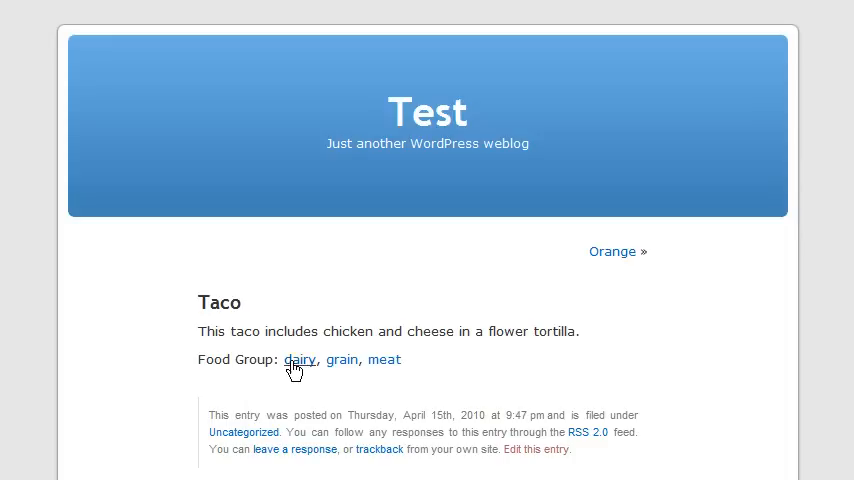